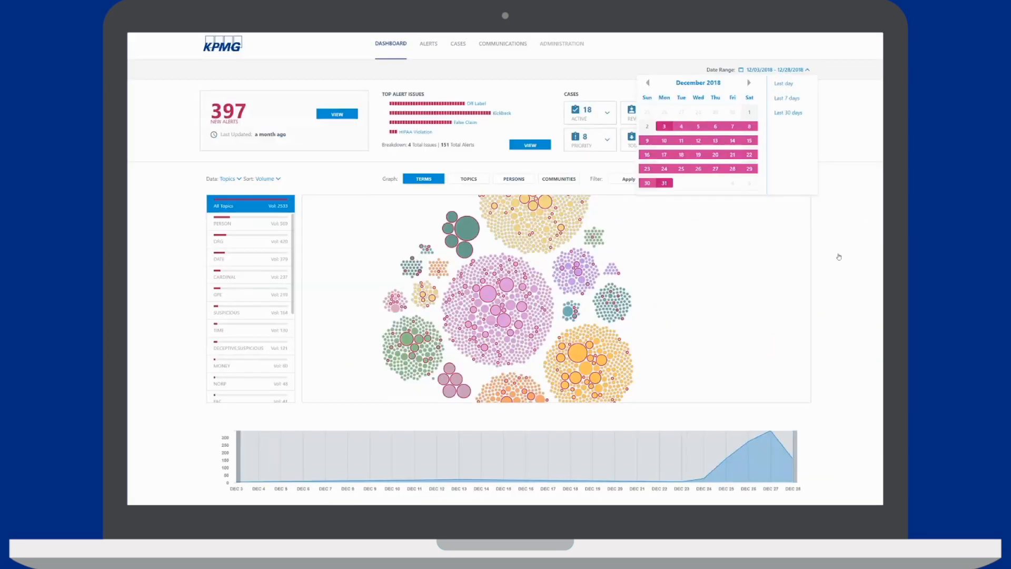
Set the reporting period end date to December 25, 2018
click(663, 182)
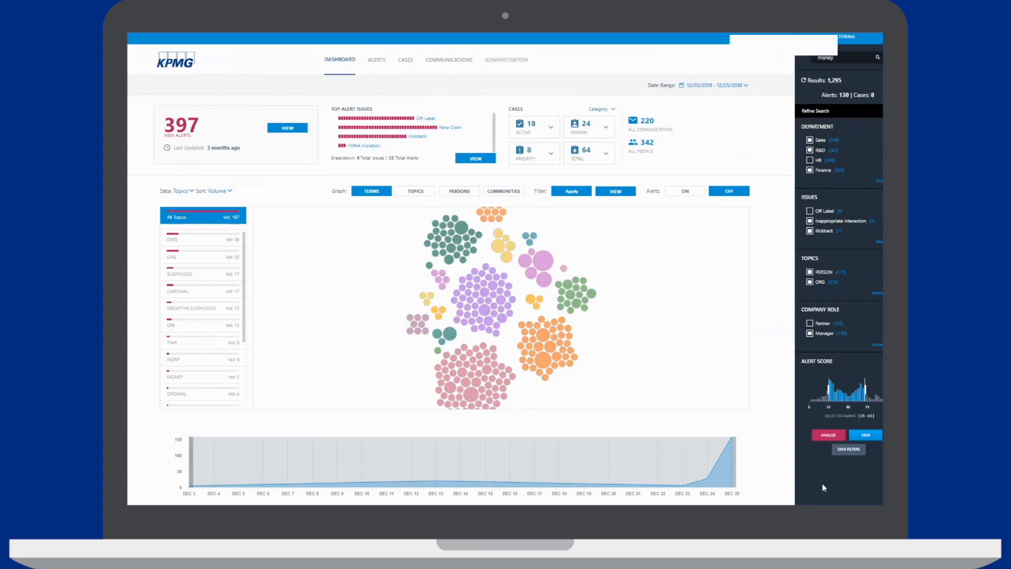
Toggle the data list between Terms and Topics and turn alert highlighting on in the graph
click(180, 190)
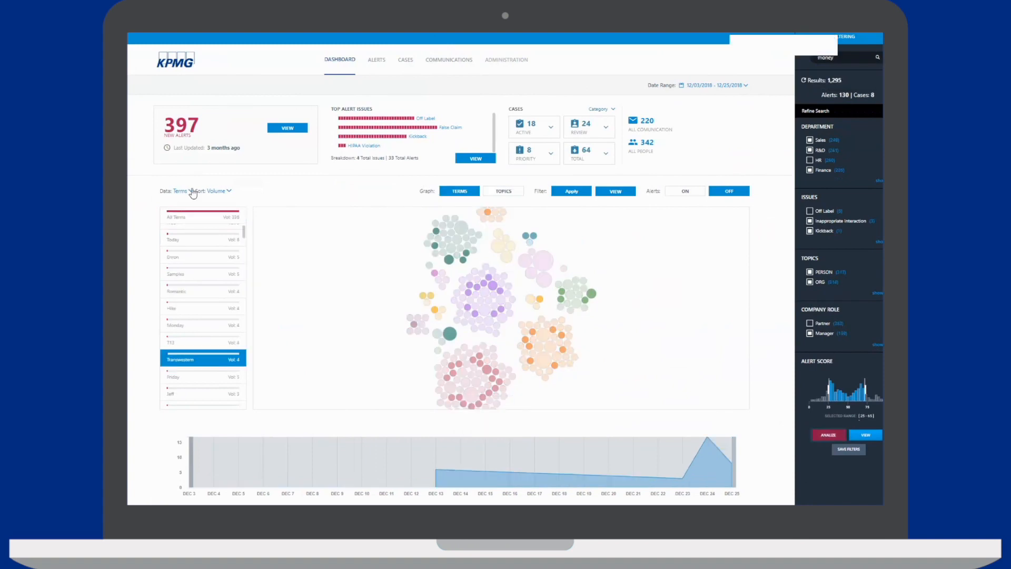
click(181, 190)
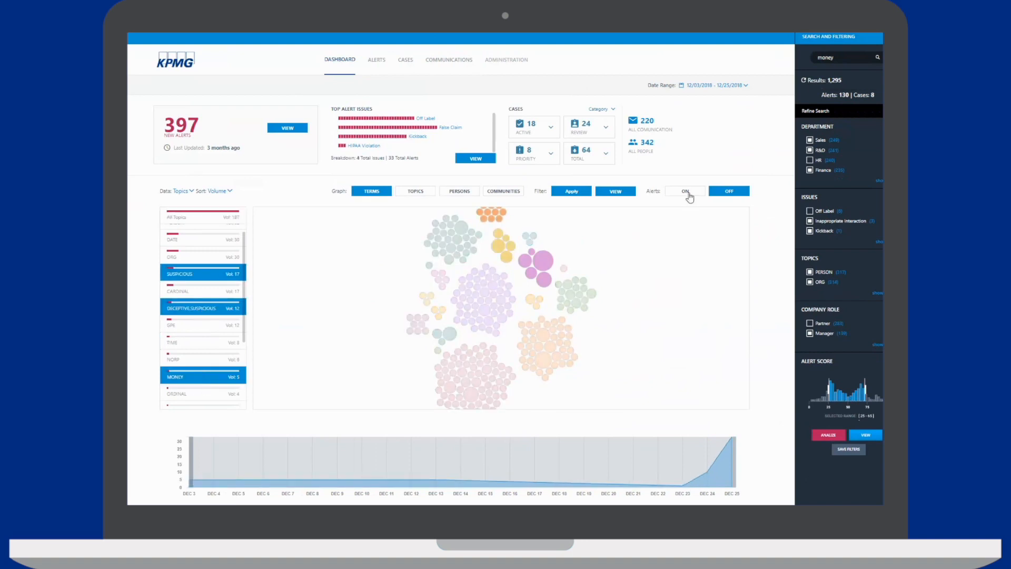
click(685, 191)
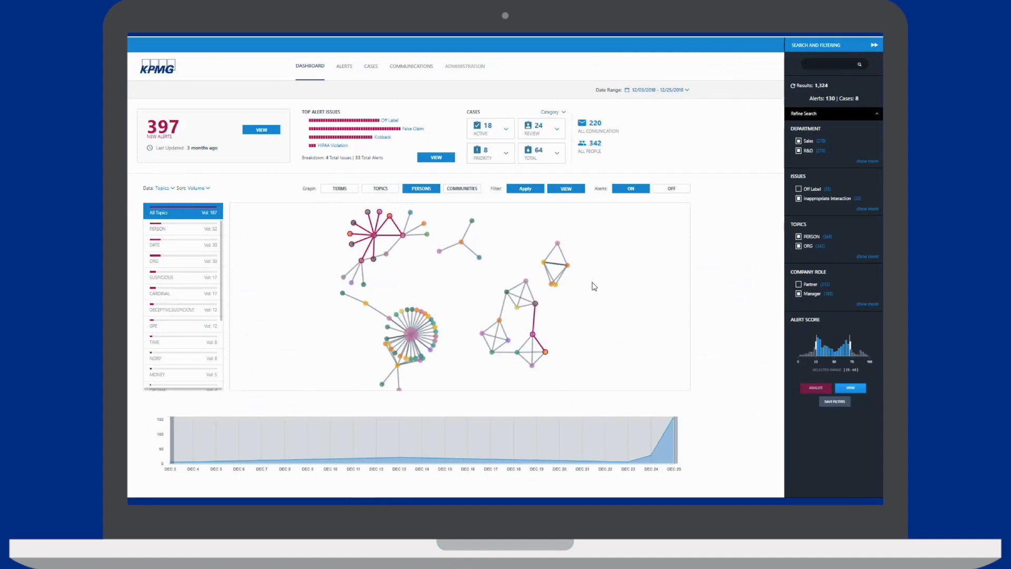
click(410, 65)
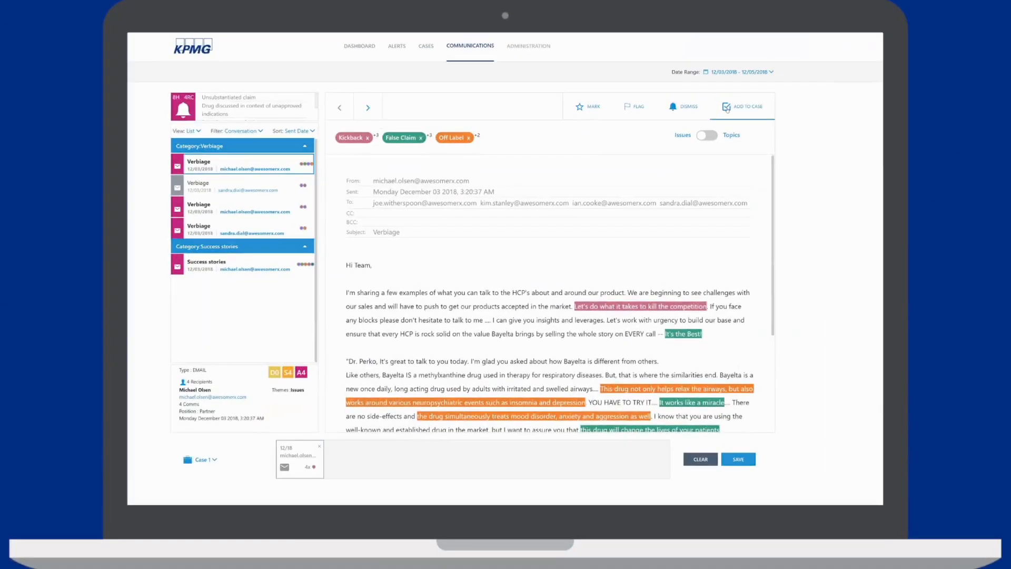
click(241, 186)
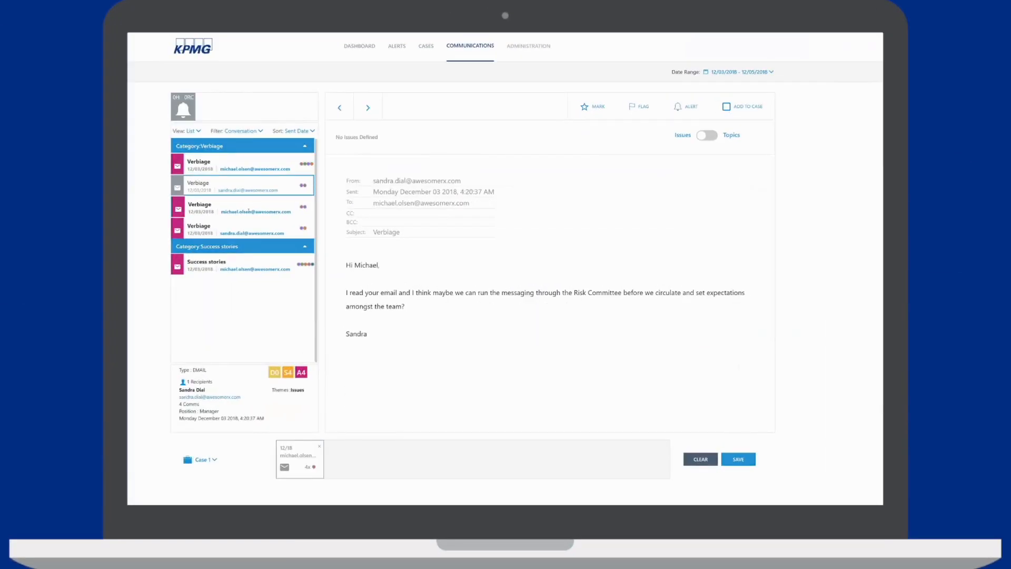